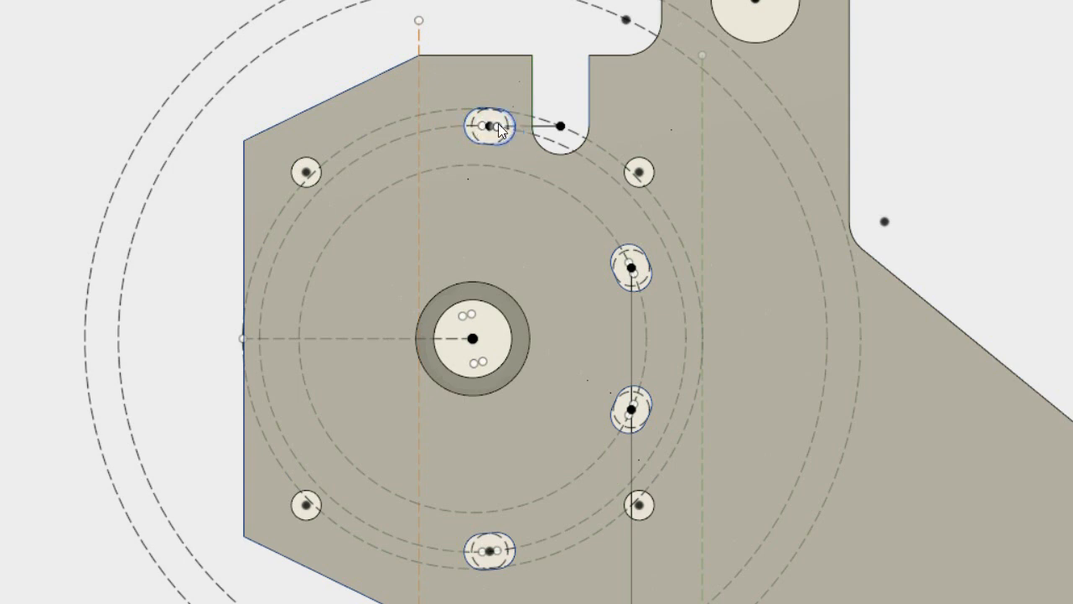
# - Reopen the plate body's profile sketch via its right-click Edit Profile Sketch option
pyautogui.rightClick(495, 128)
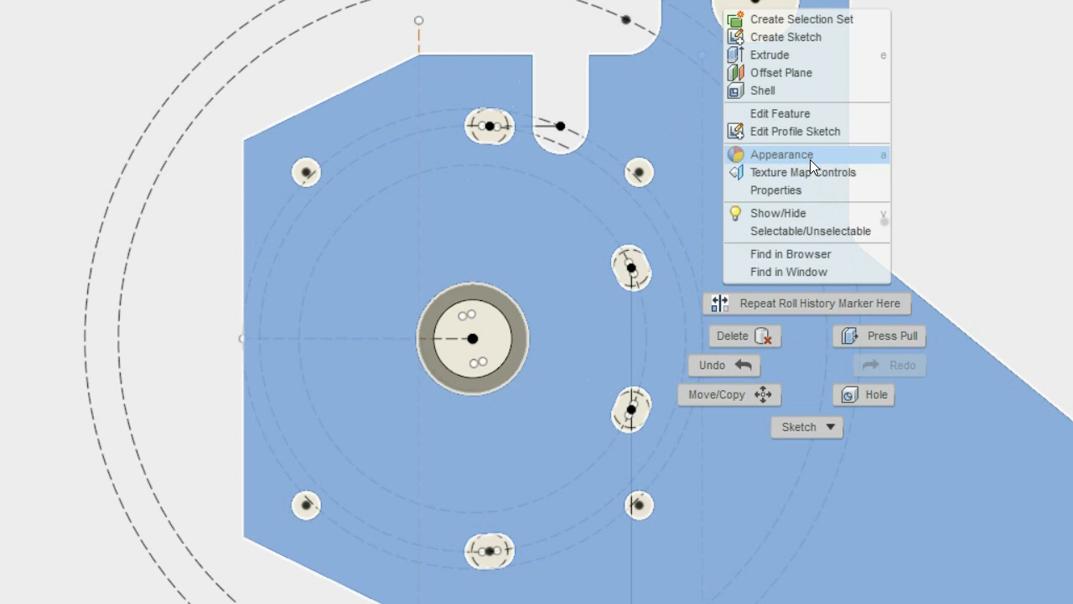
pyautogui.moveTo(795, 132)
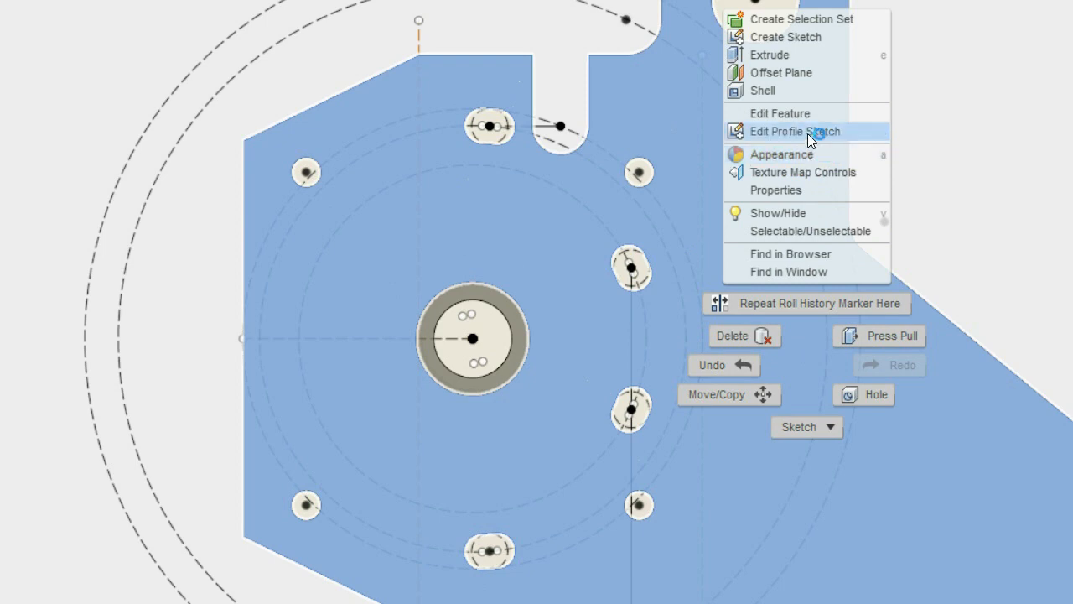
pyautogui.click(795, 130)
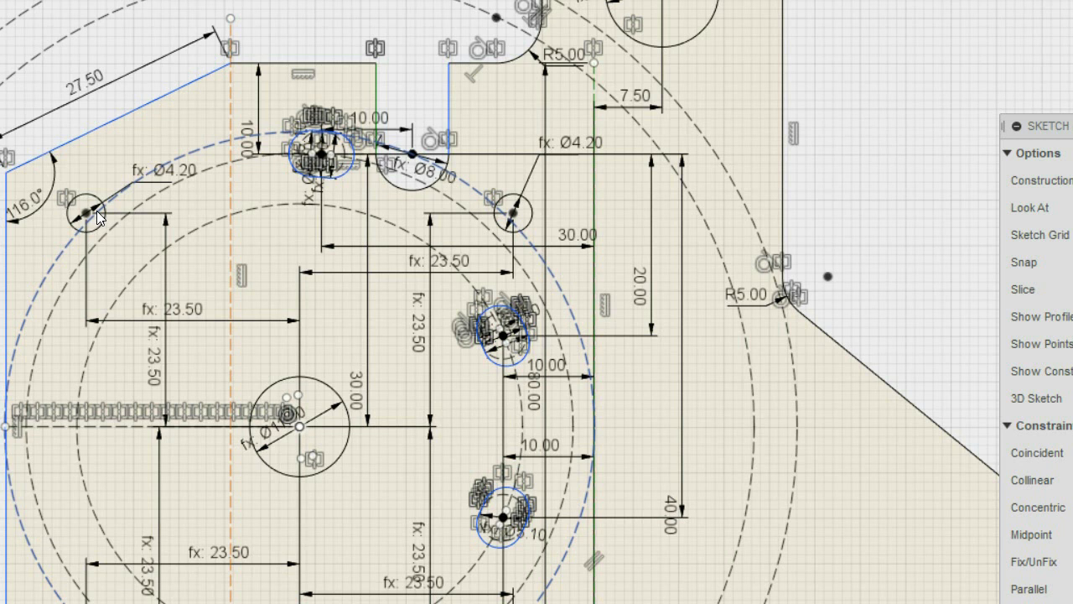
pyautogui.moveTo(113, 211)
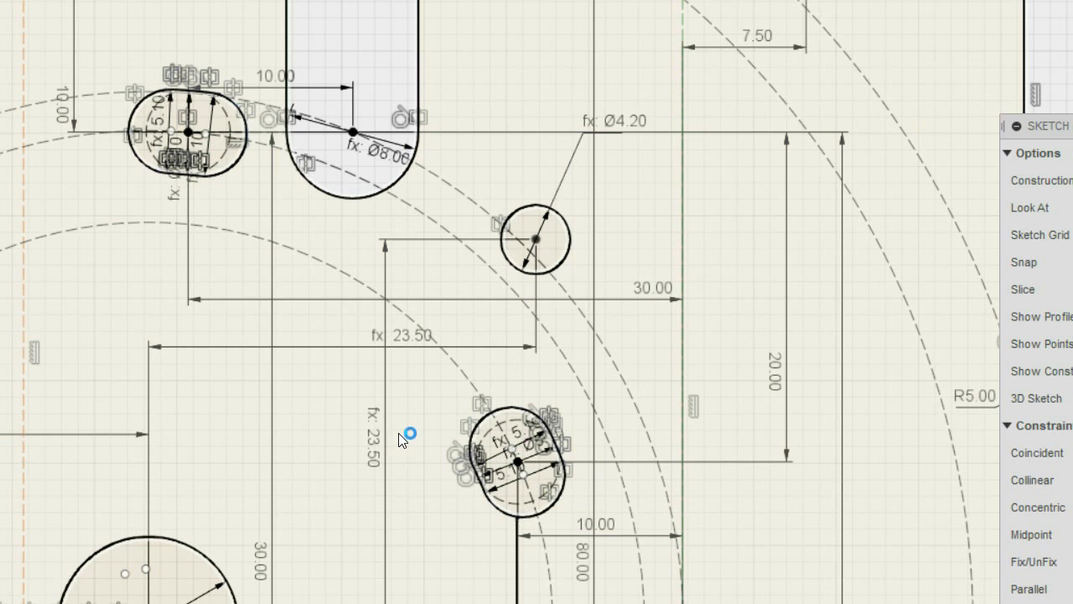
pyautogui.moveTo(405, 437)
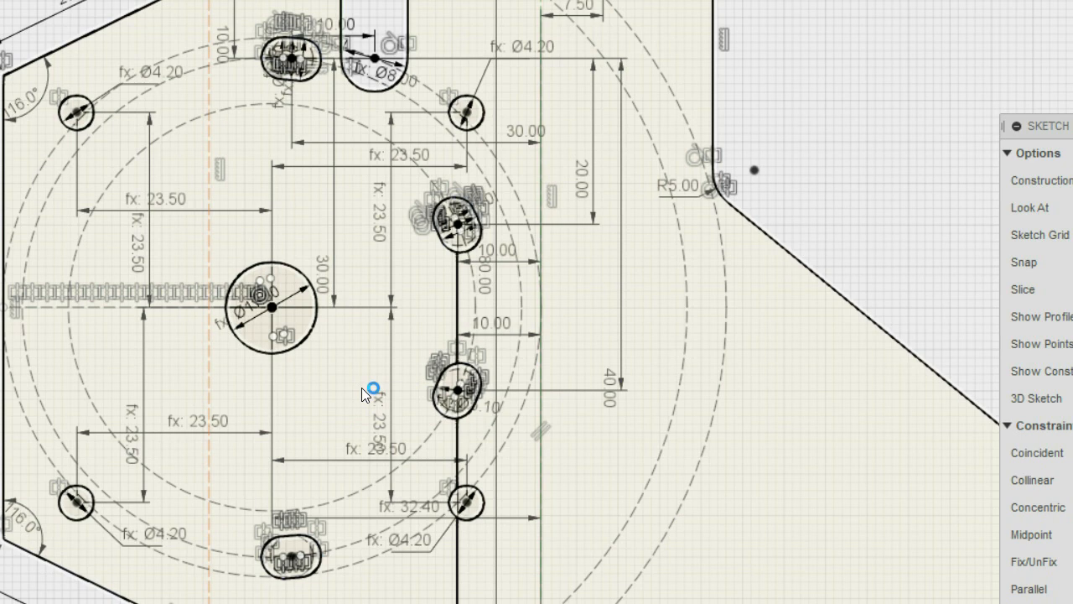
pyautogui.moveTo(352, 324)
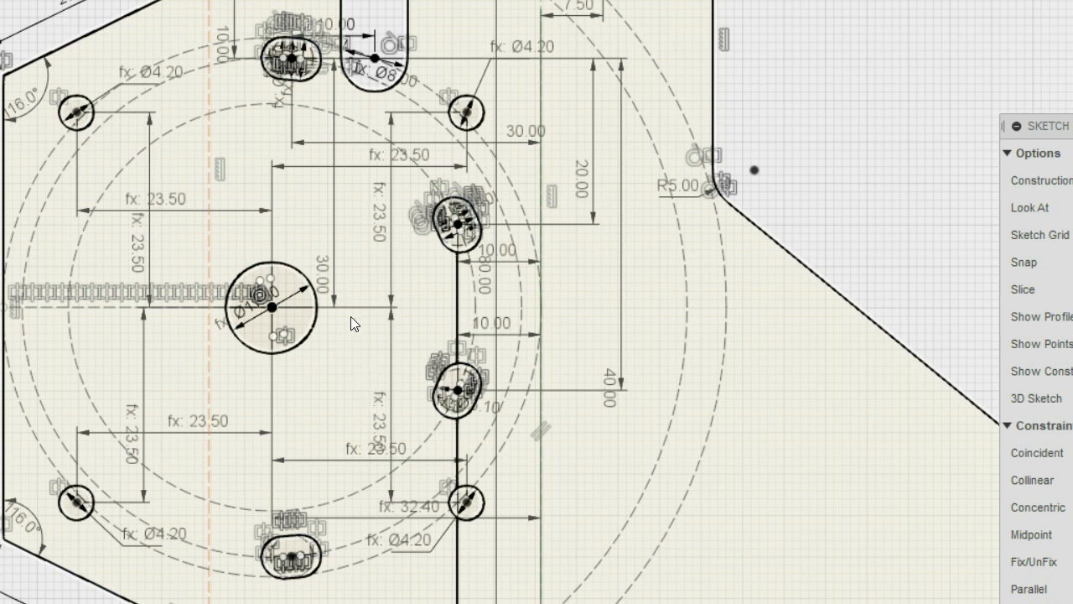